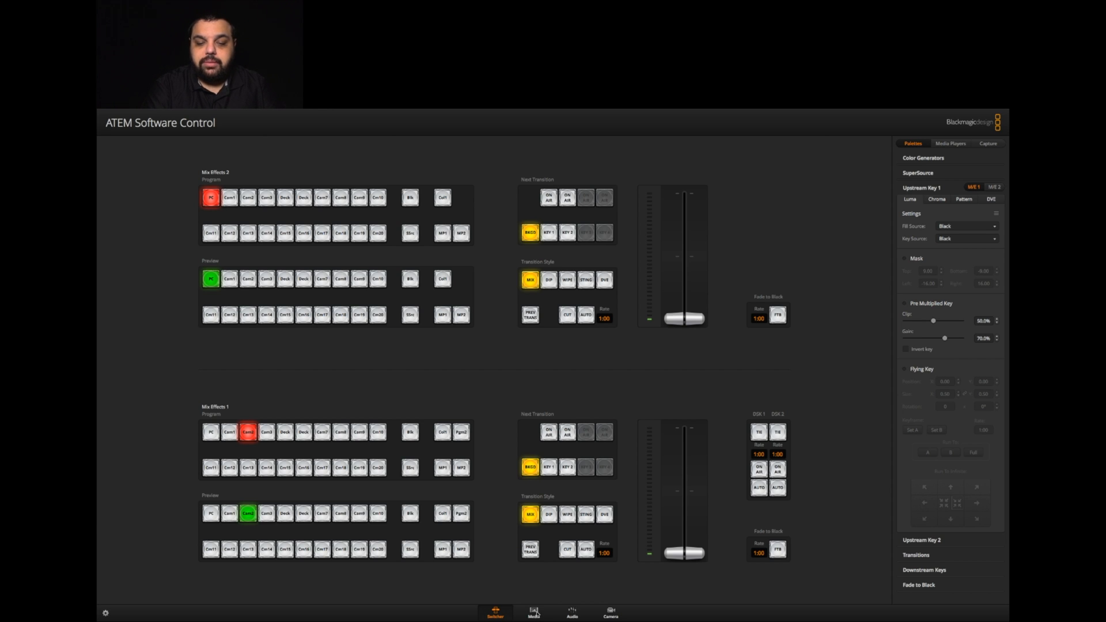
Show the media pool with the lower-third PNG frame sequence sitting in Clip 1.
{"action": "left_click", "coordinate": [534, 611]}
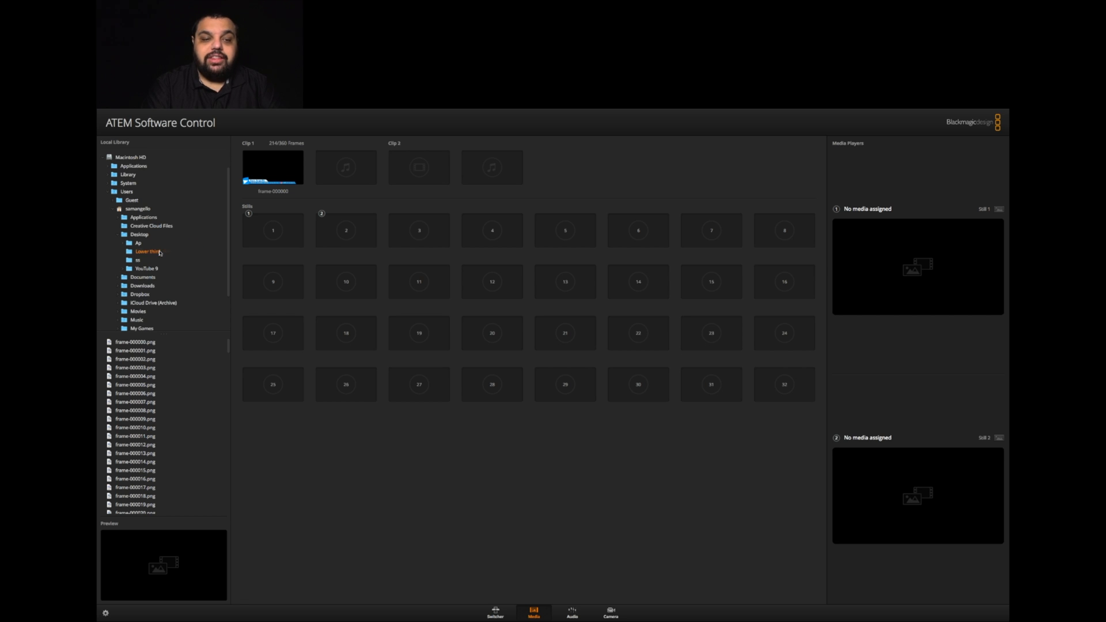
{"action": "mouse_move", "coordinate": [222, 264]}
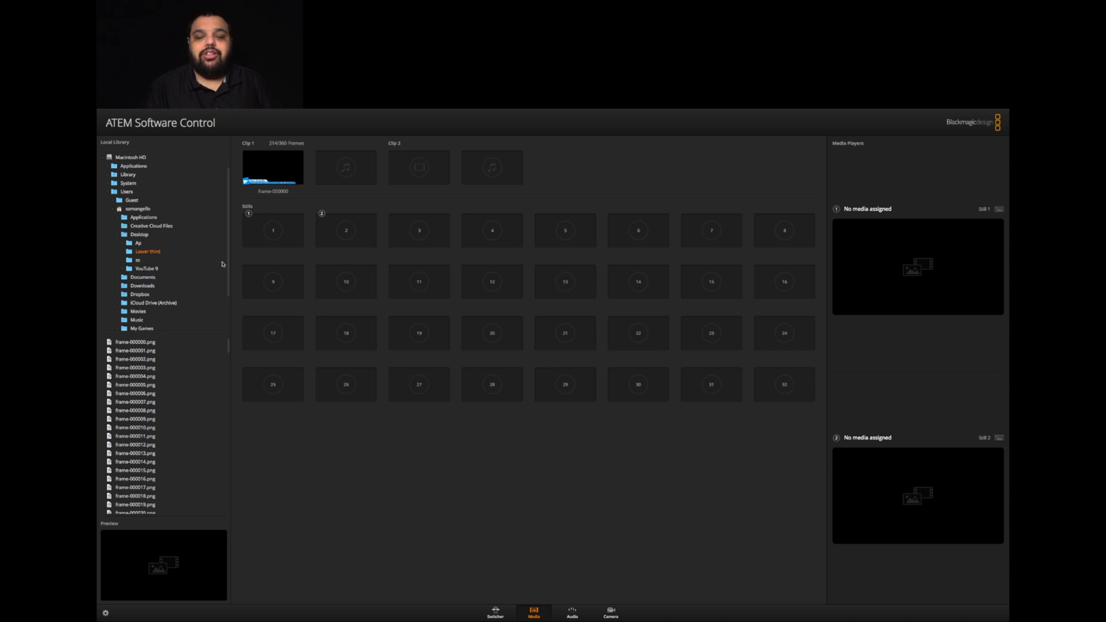
{"action": "mouse_move", "coordinate": [491, 587]}
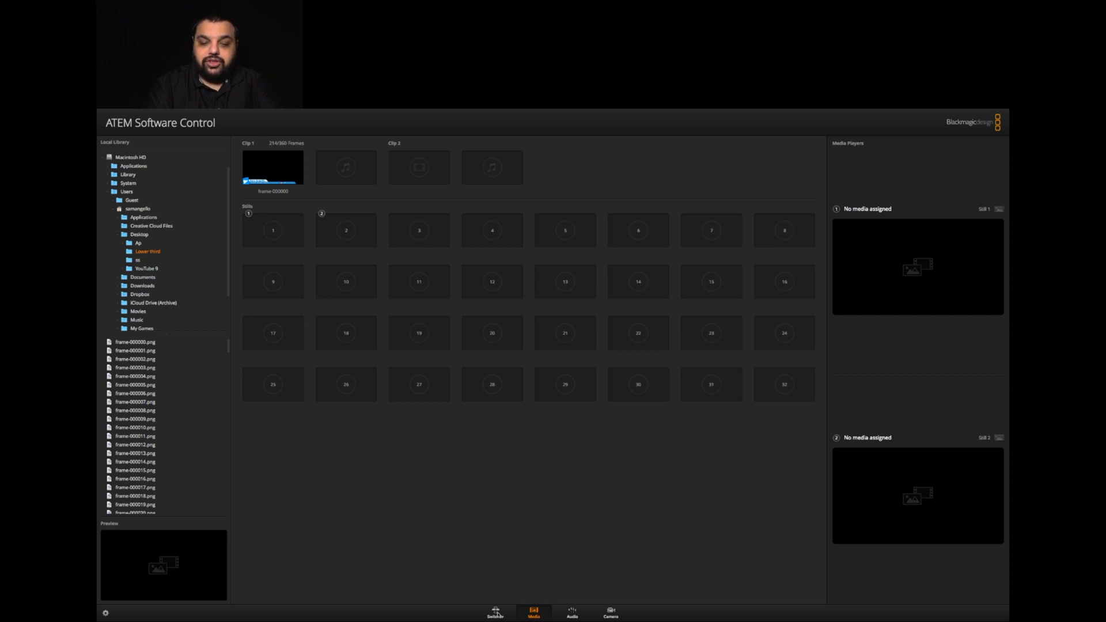
On the switcher page, set Downstream Key 1 fill source to Media Player 1.
{"action": "left_click", "coordinate": [494, 610]}
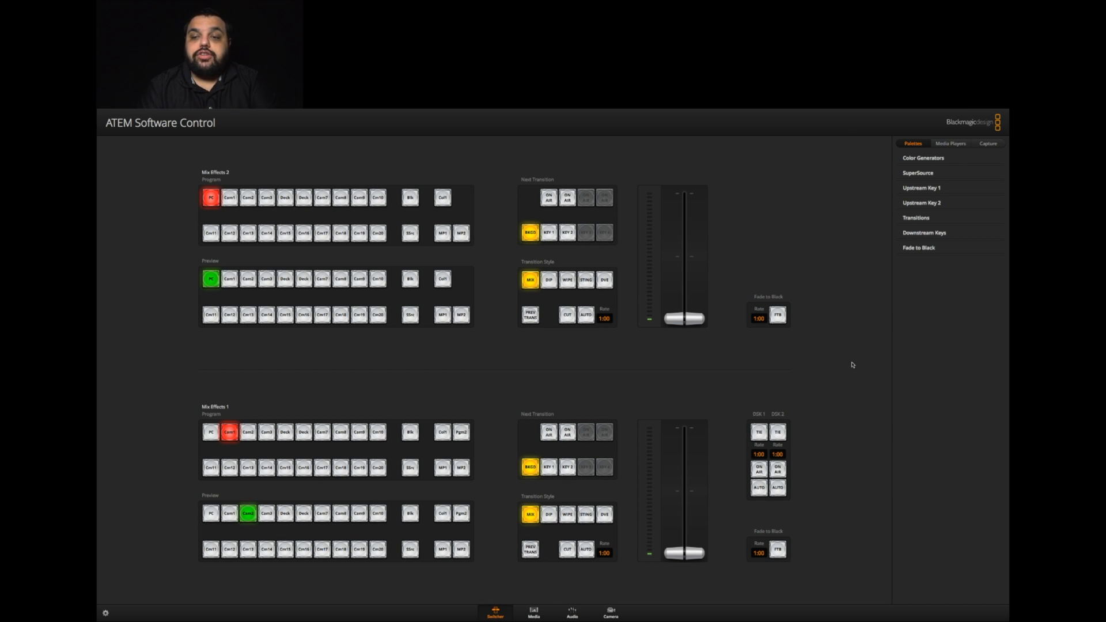
{"action": "mouse_move", "coordinate": [910, 239]}
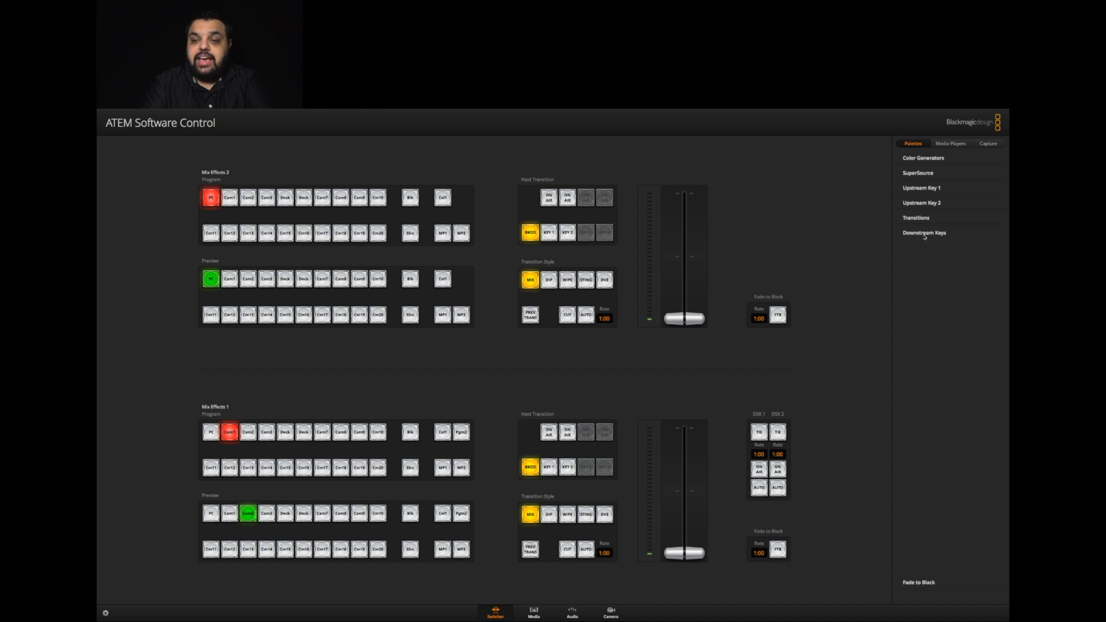
{"action": "left_click", "coordinate": [923, 233]}
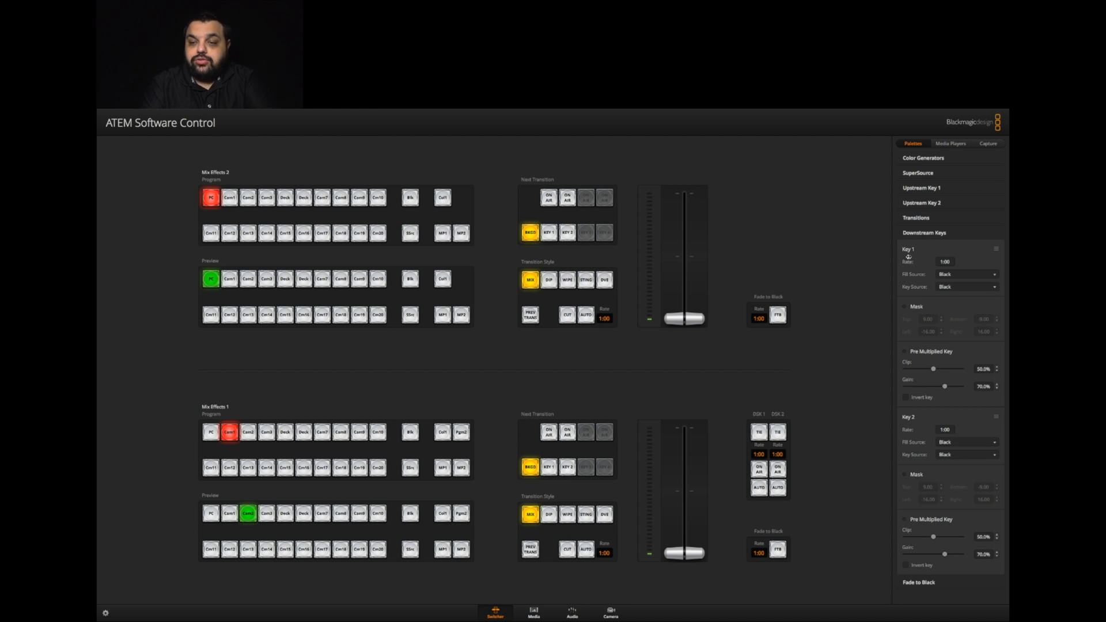
{"action": "left_click", "coordinate": [966, 274]}
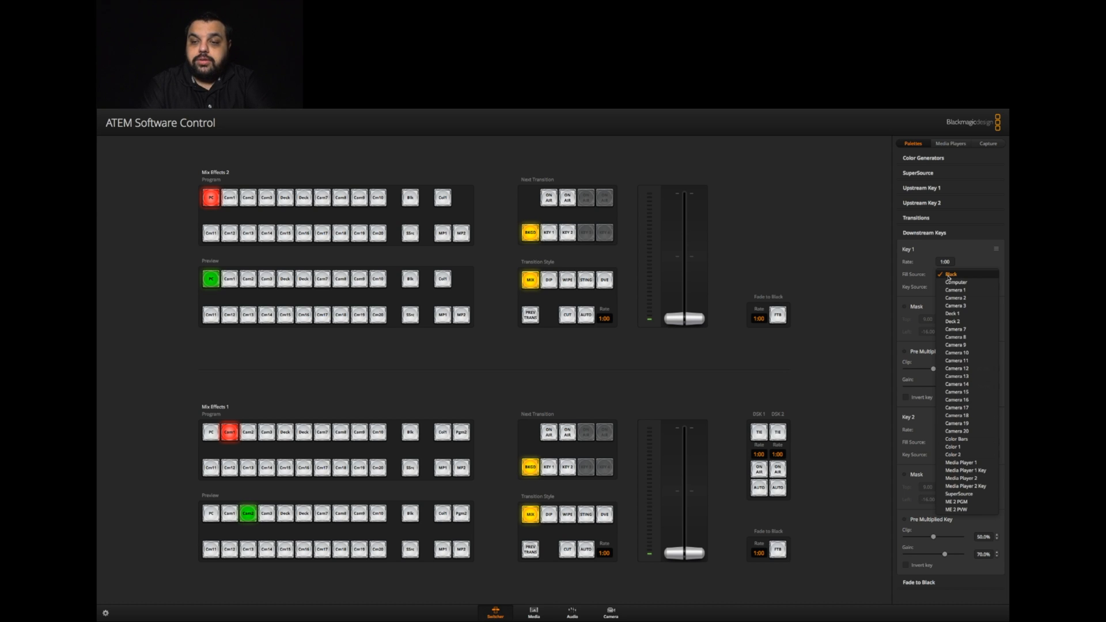
{"action": "left_click", "coordinate": [956, 462]}
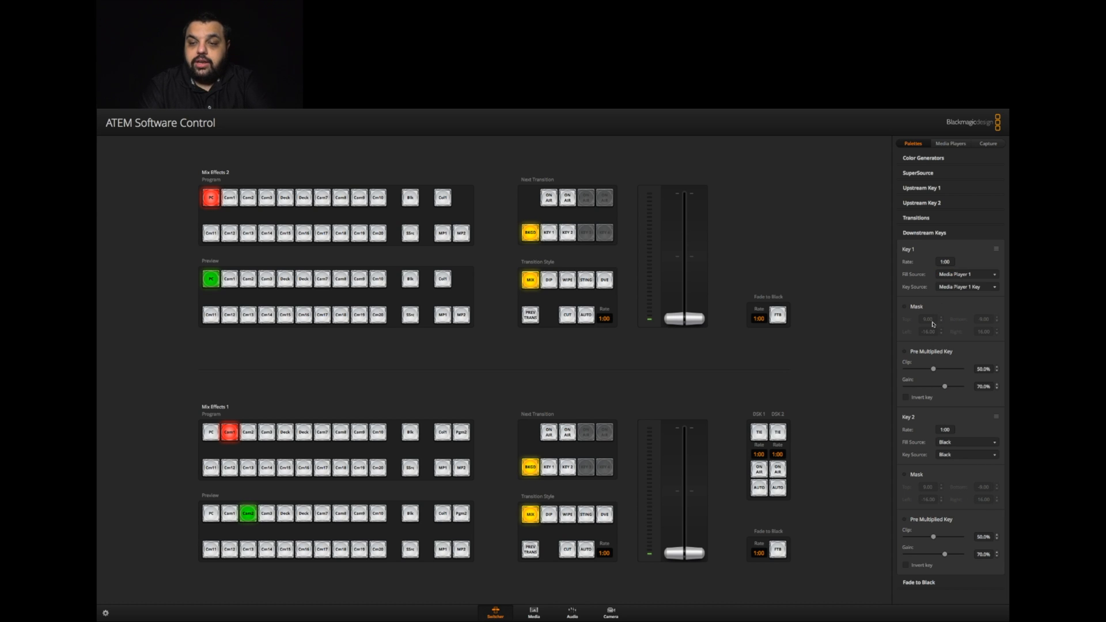
{"action": "mouse_move", "coordinate": [946, 291]}
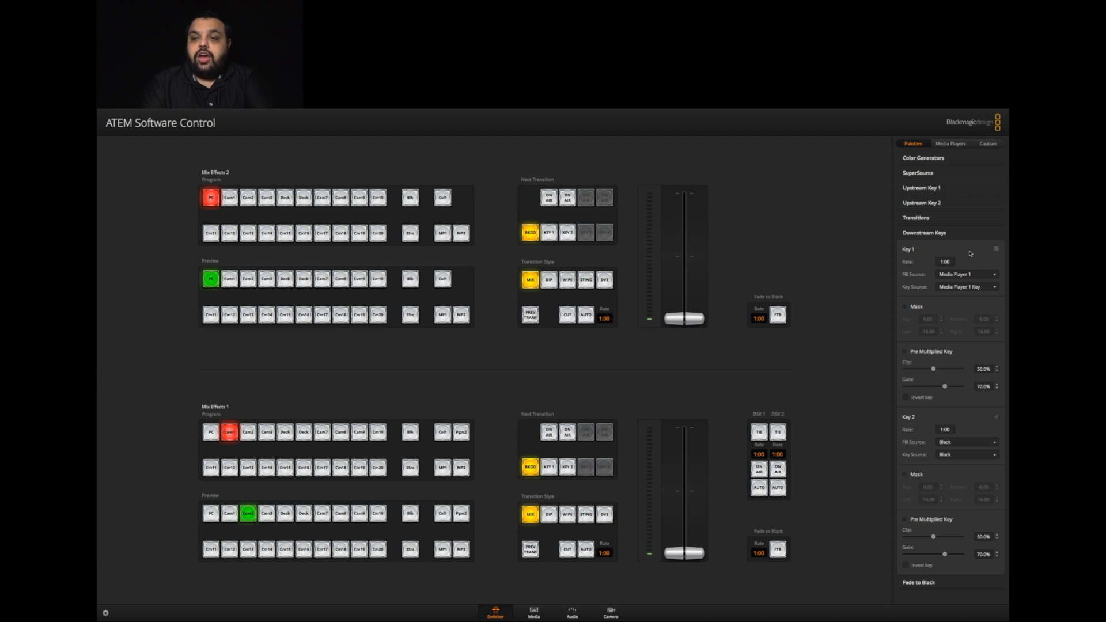
In the Media Players palette, assign Clip 1 as Media Player 1's media.
{"action": "left_click", "coordinate": [924, 233]}
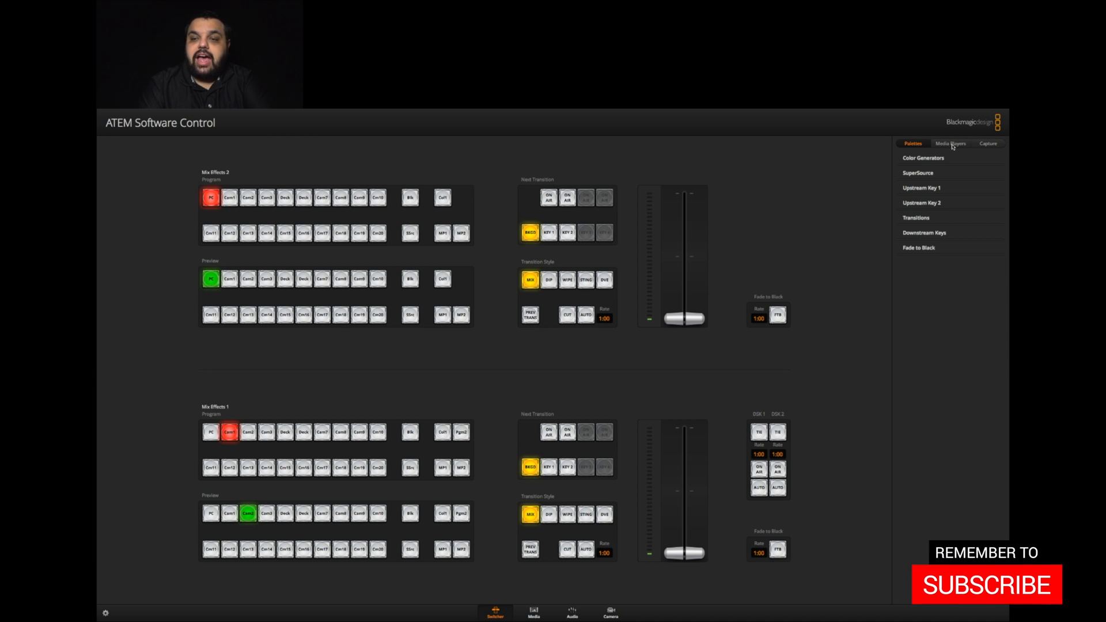
{"action": "left_click", "coordinate": [951, 143]}
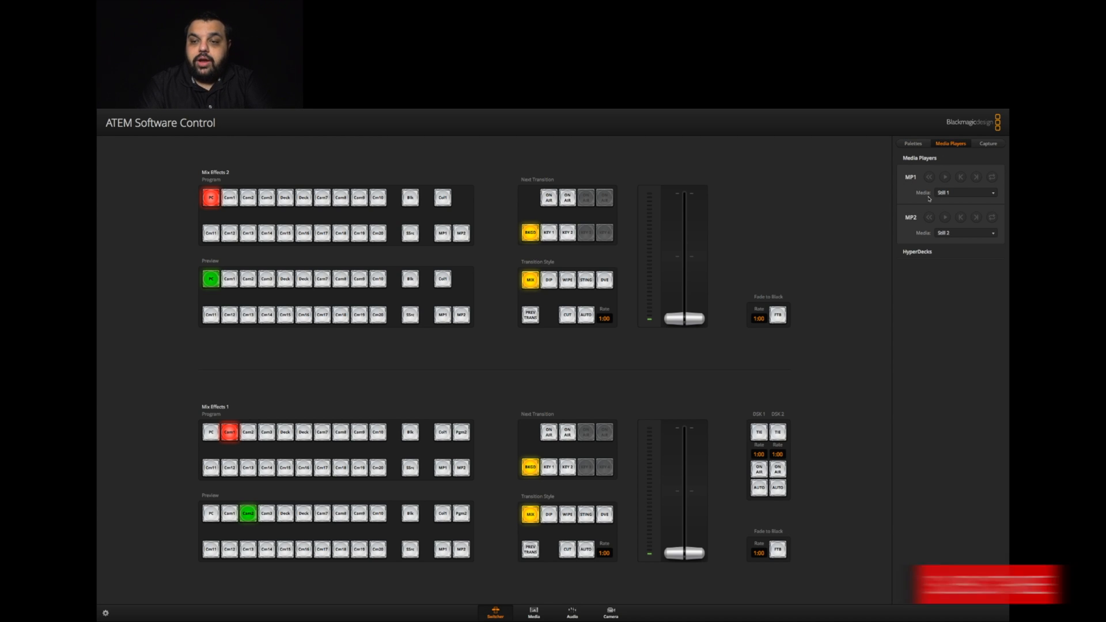
{"action": "left_click", "coordinate": [966, 192]}
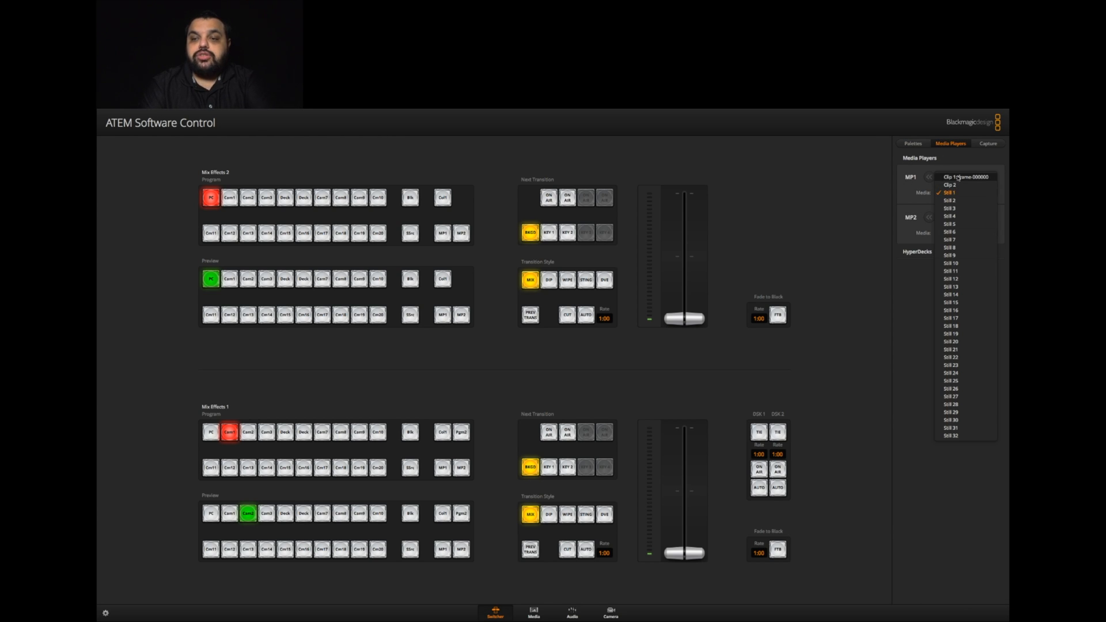
{"action": "left_click", "coordinate": [965, 177]}
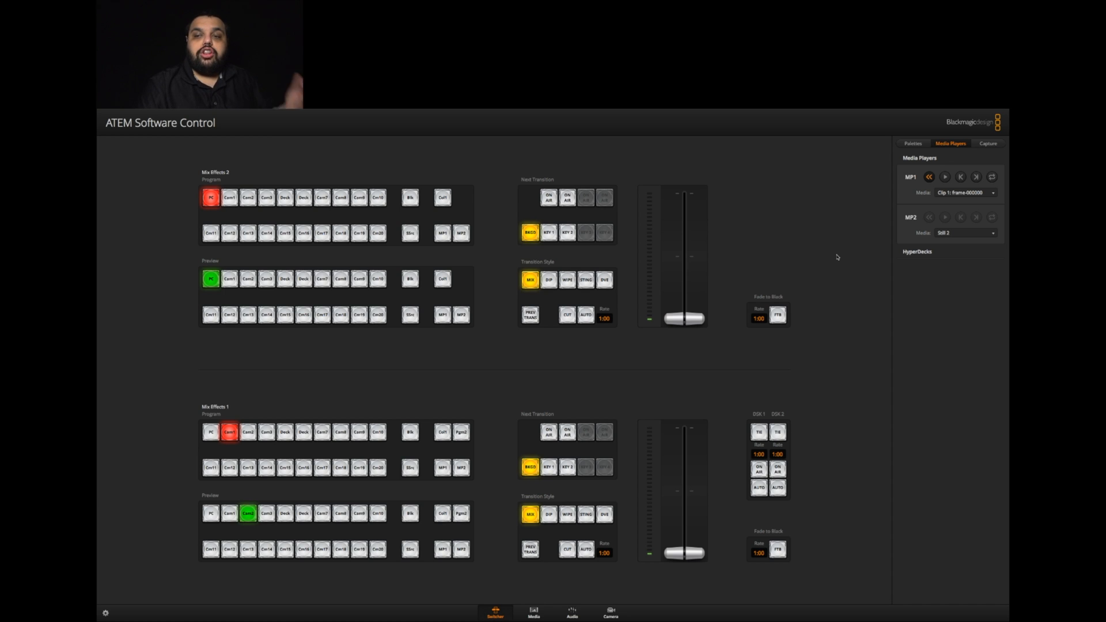
{"action": "mouse_move", "coordinate": [922, 215]}
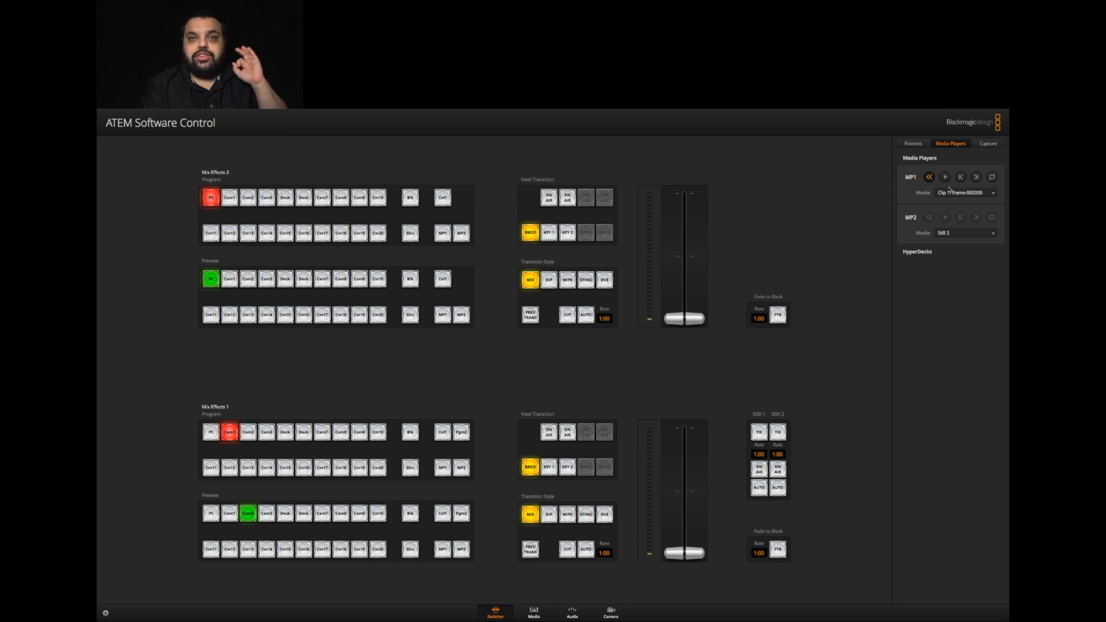
{"action": "mouse_move", "coordinate": [874, 336]}
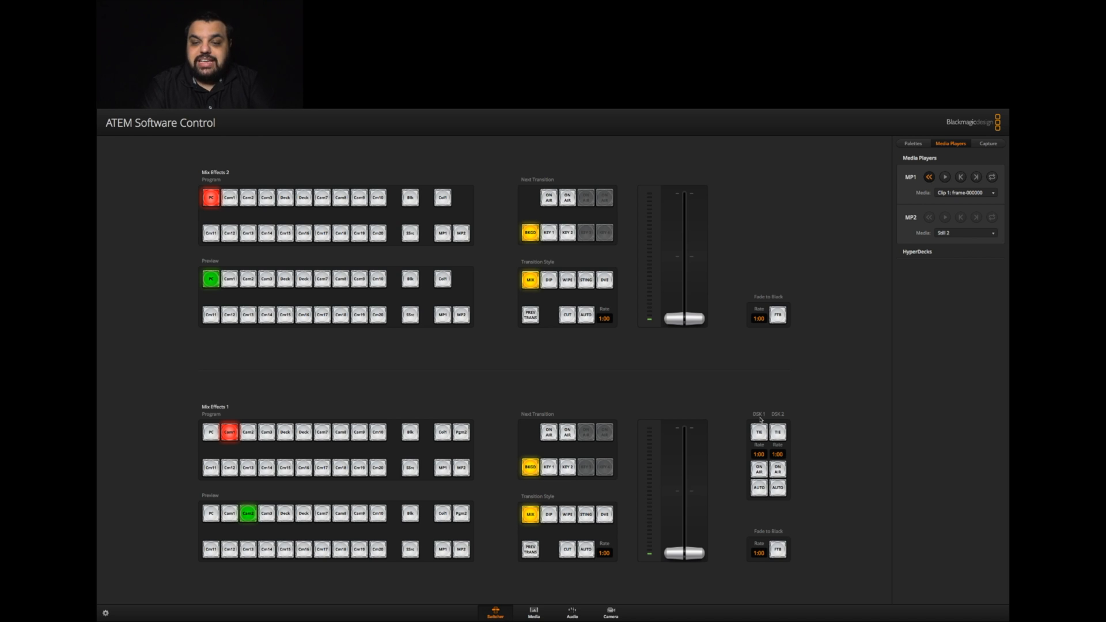
Tie DSK 1 to the transition and run AUTO so the lower third goes on air.
{"action": "left_click", "coordinate": [758, 431]}
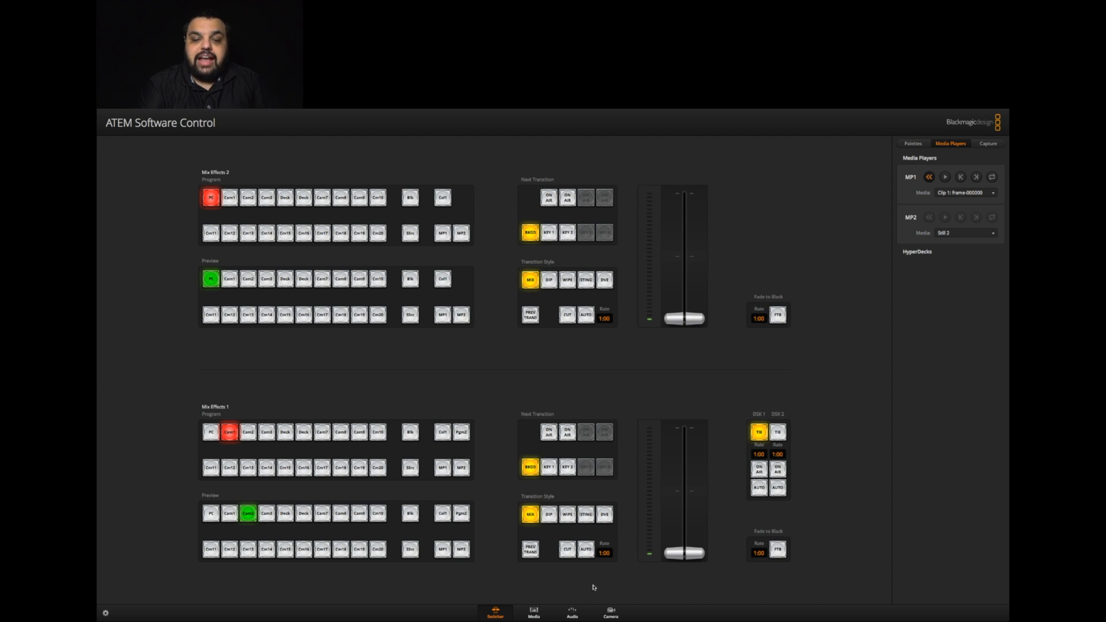
{"action": "left_click", "coordinate": [585, 549]}
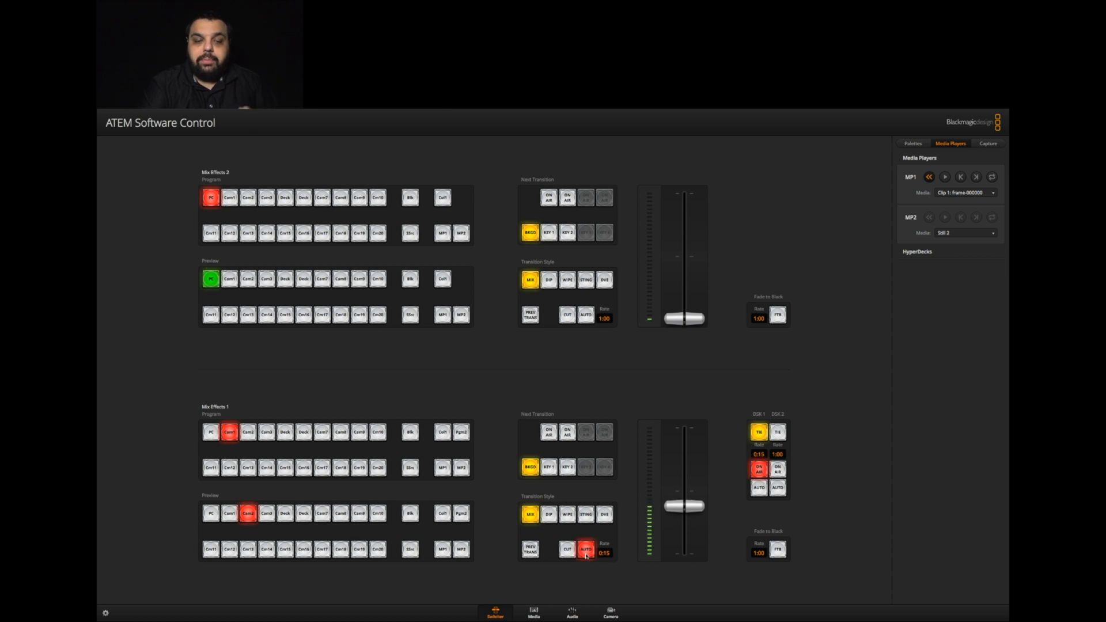
{"action": "left_click", "coordinate": [585, 548]}
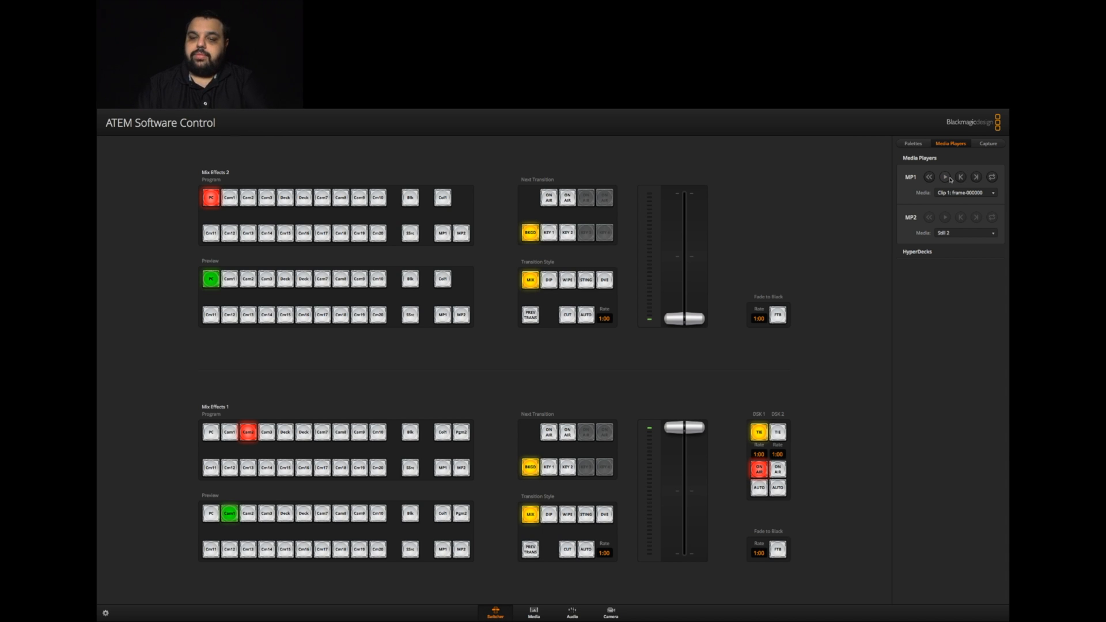
Set Upstream Key 1 fill source to Media Player 1 and enable KEY 1 for the next transition.
{"action": "left_click", "coordinate": [913, 144]}
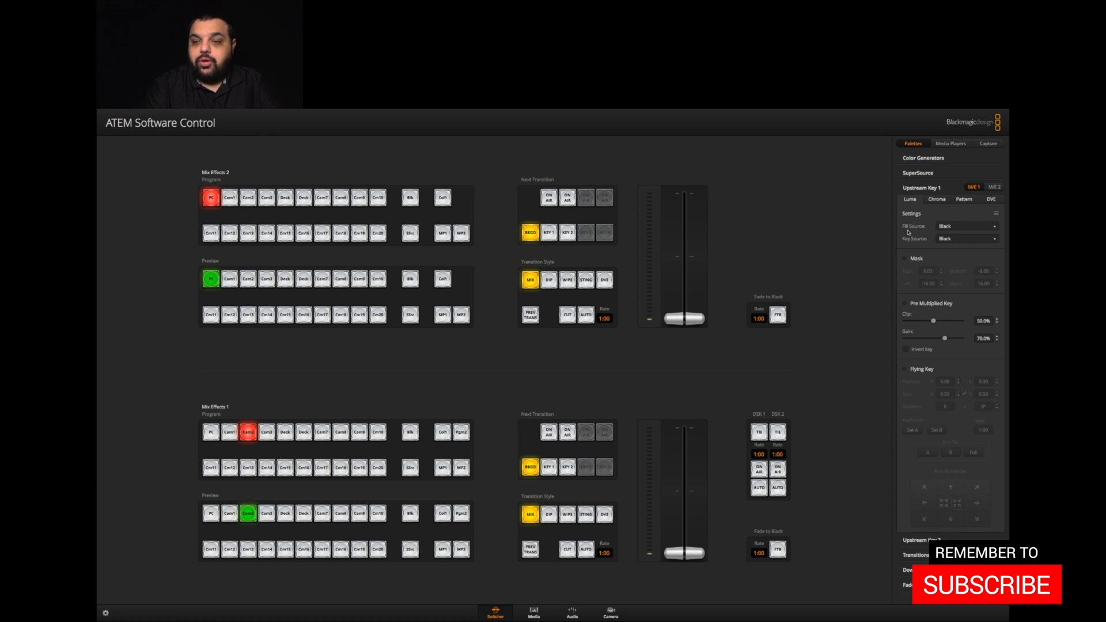
{"action": "left_click", "coordinate": [966, 226]}
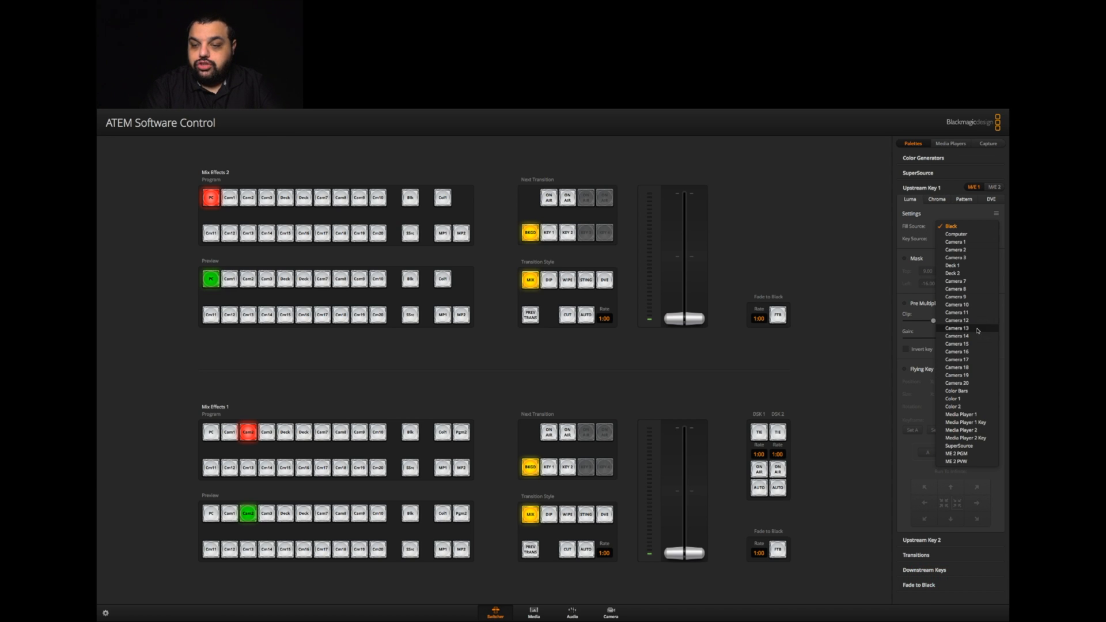
{"action": "left_click", "coordinate": [960, 414]}
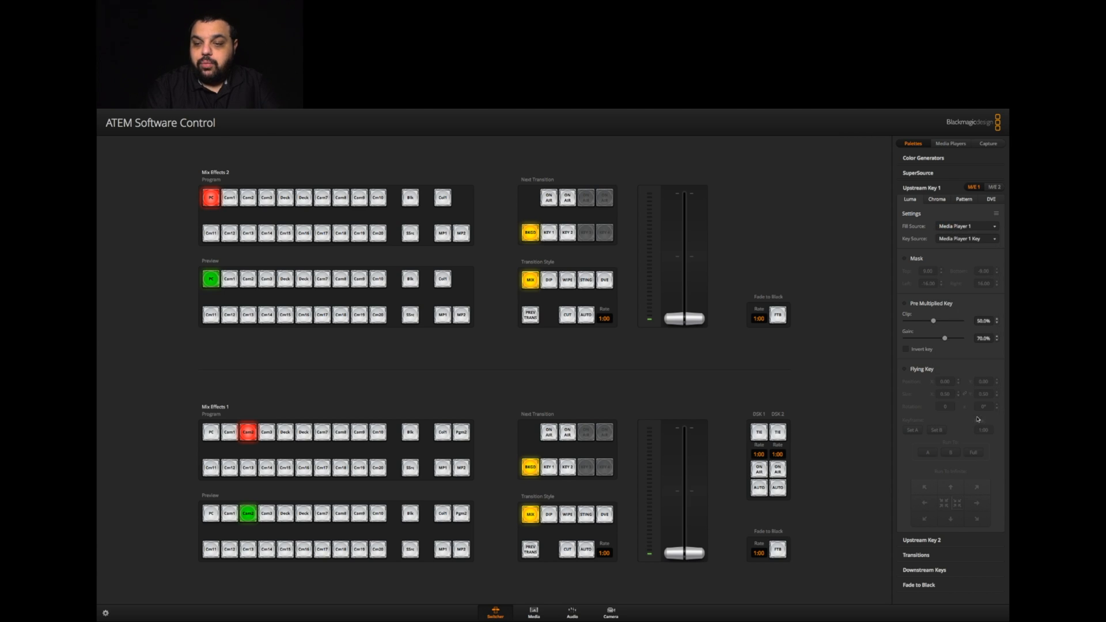
{"action": "mouse_move", "coordinate": [951, 249]}
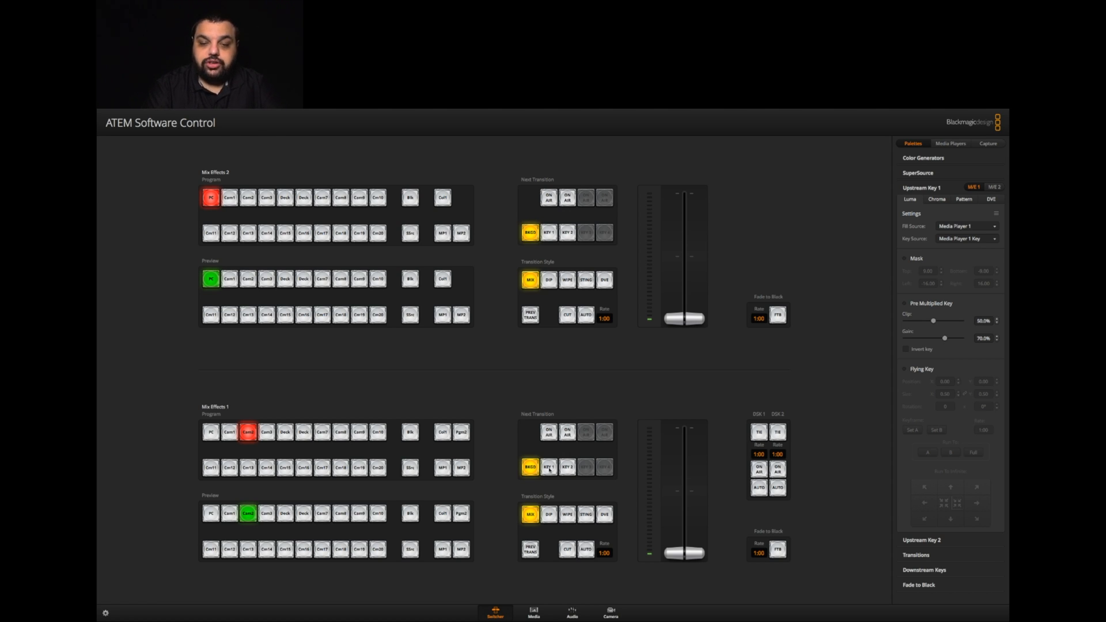
{"action": "left_click", "coordinate": [548, 467]}
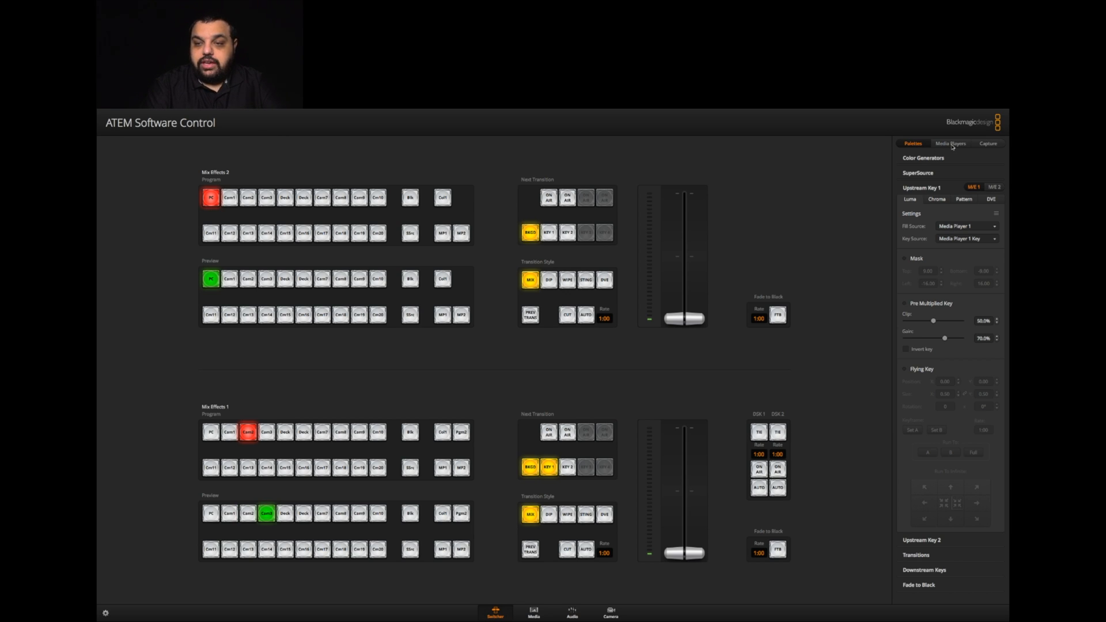
Reassign Clip 1 to Media Player 1 and switch Key 1 ON AIR over the program.
{"action": "left_click", "coordinate": [950, 144]}
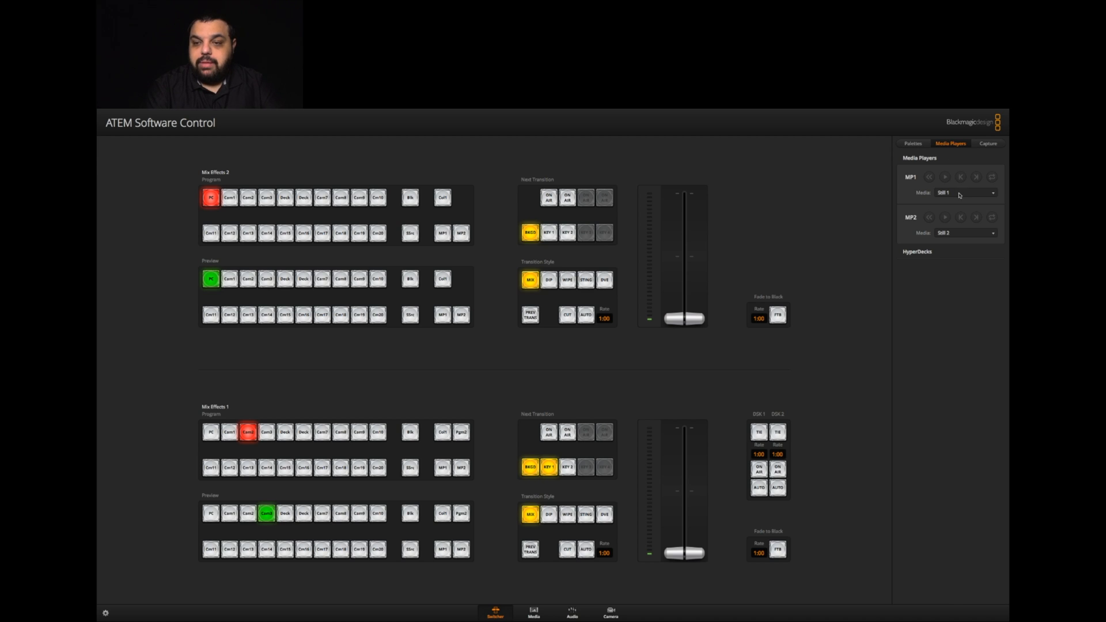
{"action": "left_click", "coordinate": [967, 192]}
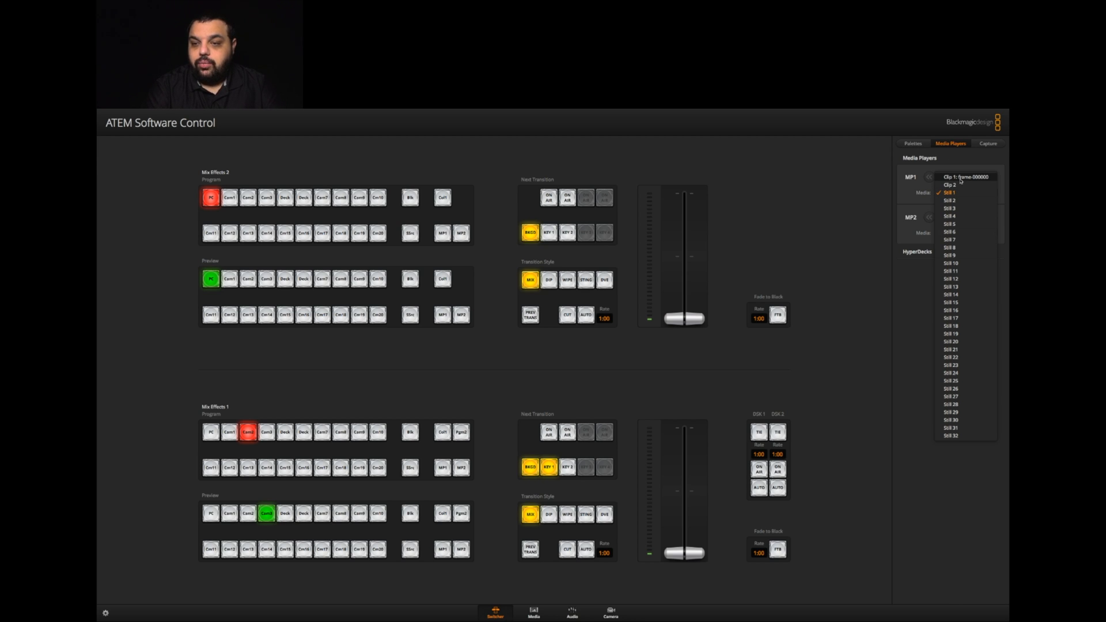
{"action": "left_click", "coordinate": [965, 176]}
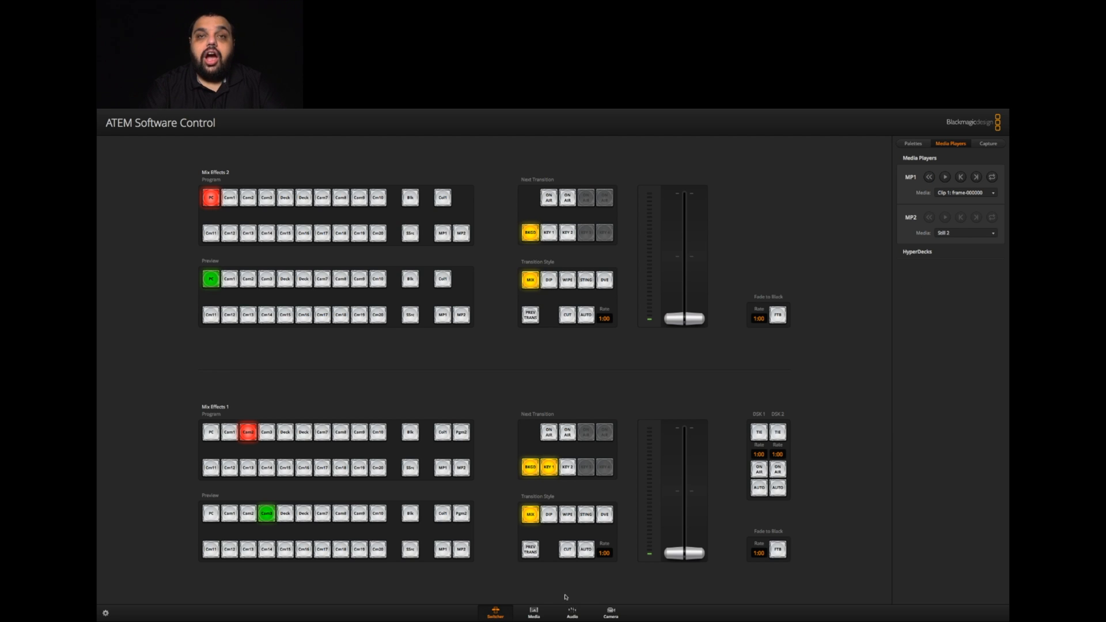
{"action": "left_click", "coordinate": [548, 431]}
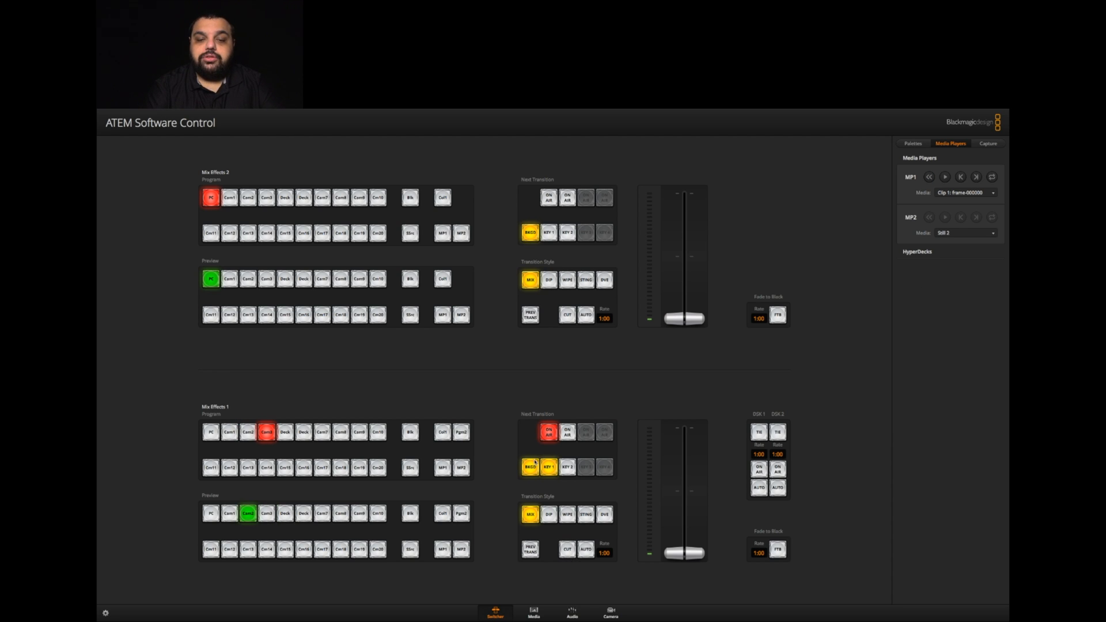
{"action": "mouse_move", "coordinate": [864, 209]}
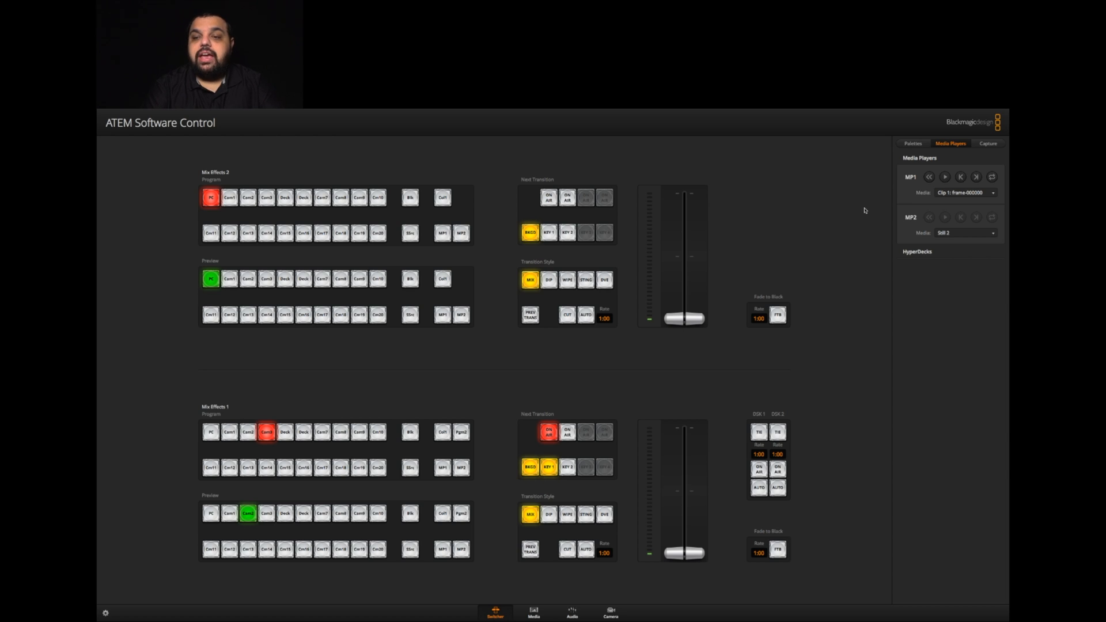